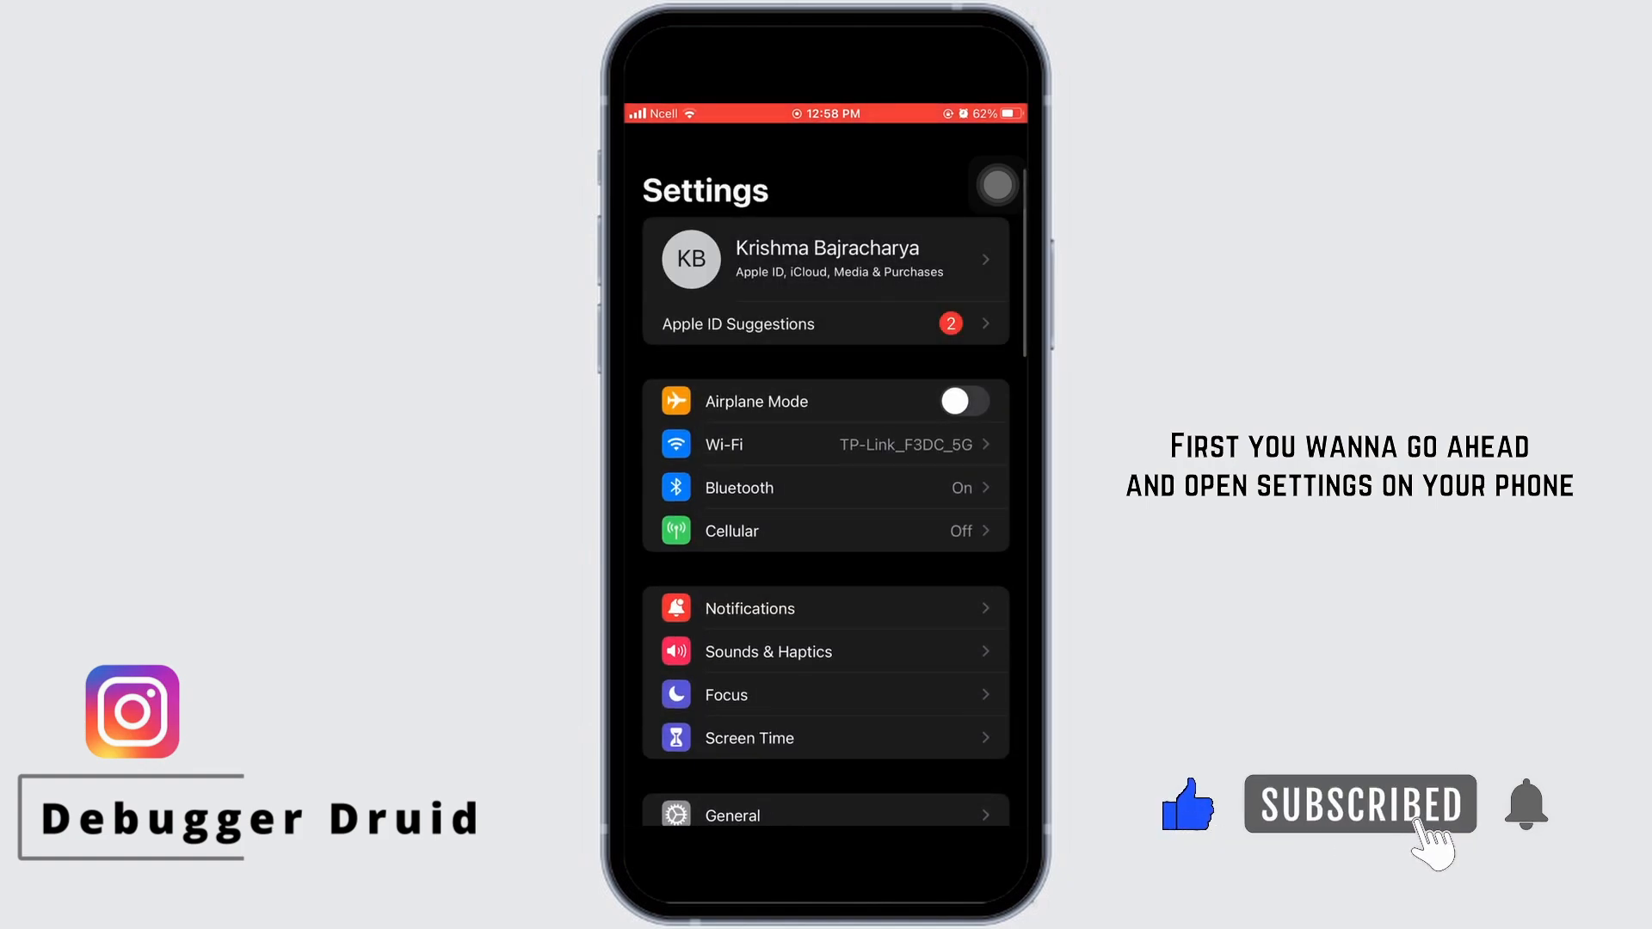
Step: Check Instagram's notification settings and verify its Sounds toggle is on
{"action": "scroll", "scroll_direction": "down", "scroll_amount": 3}
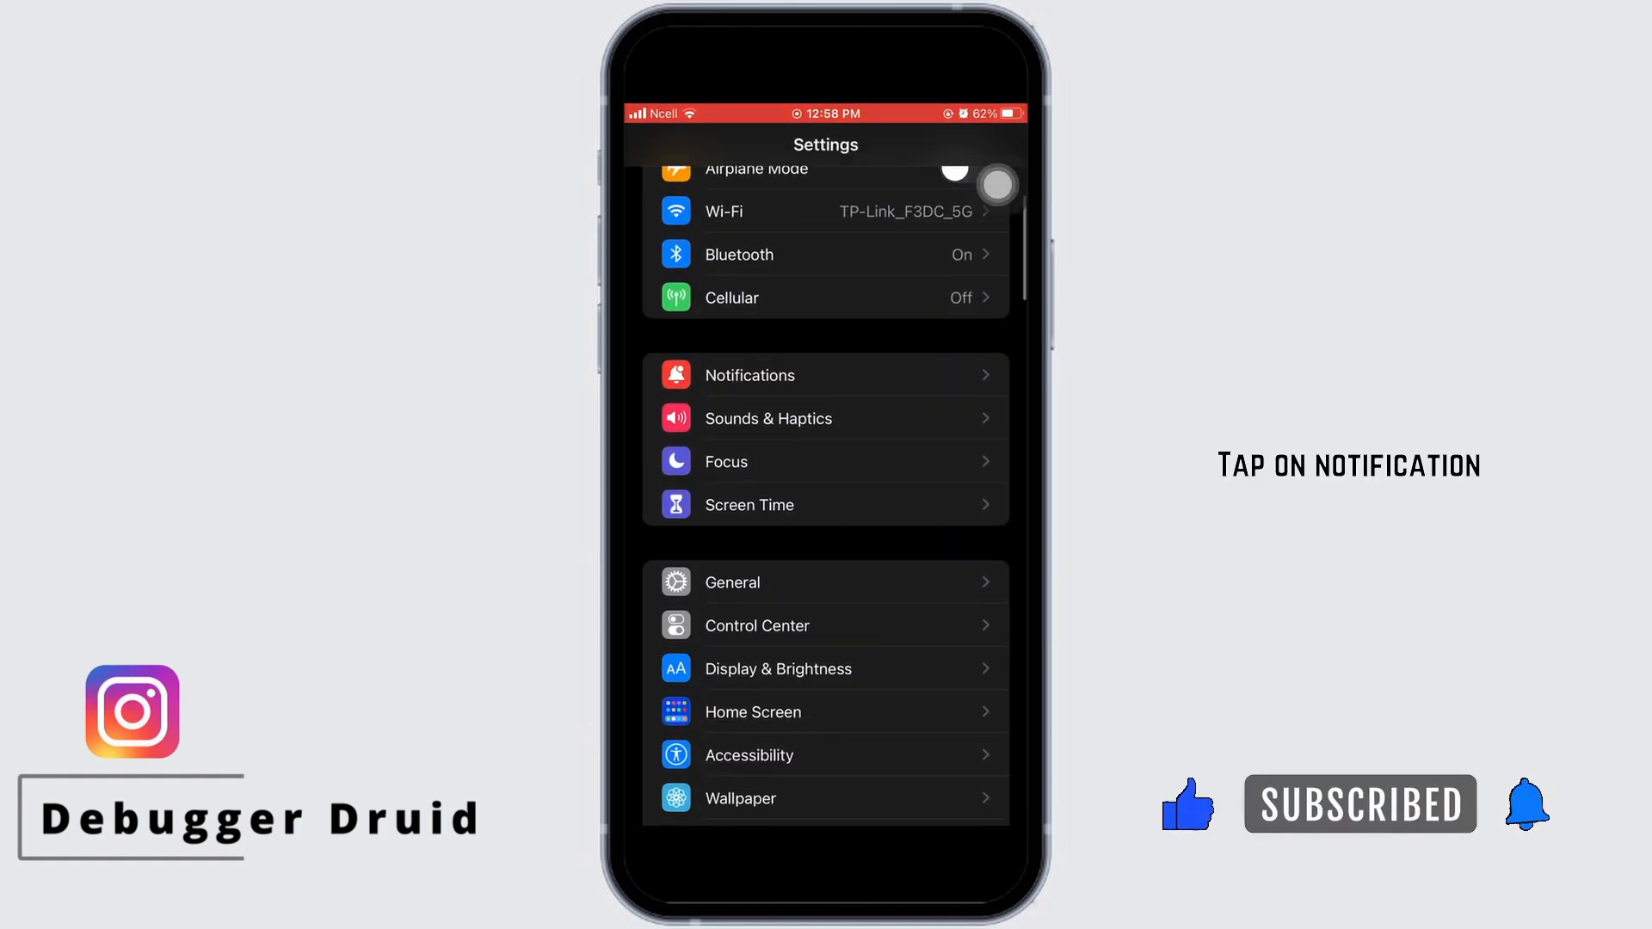
{"action": "left_click", "coordinate": [749, 375]}
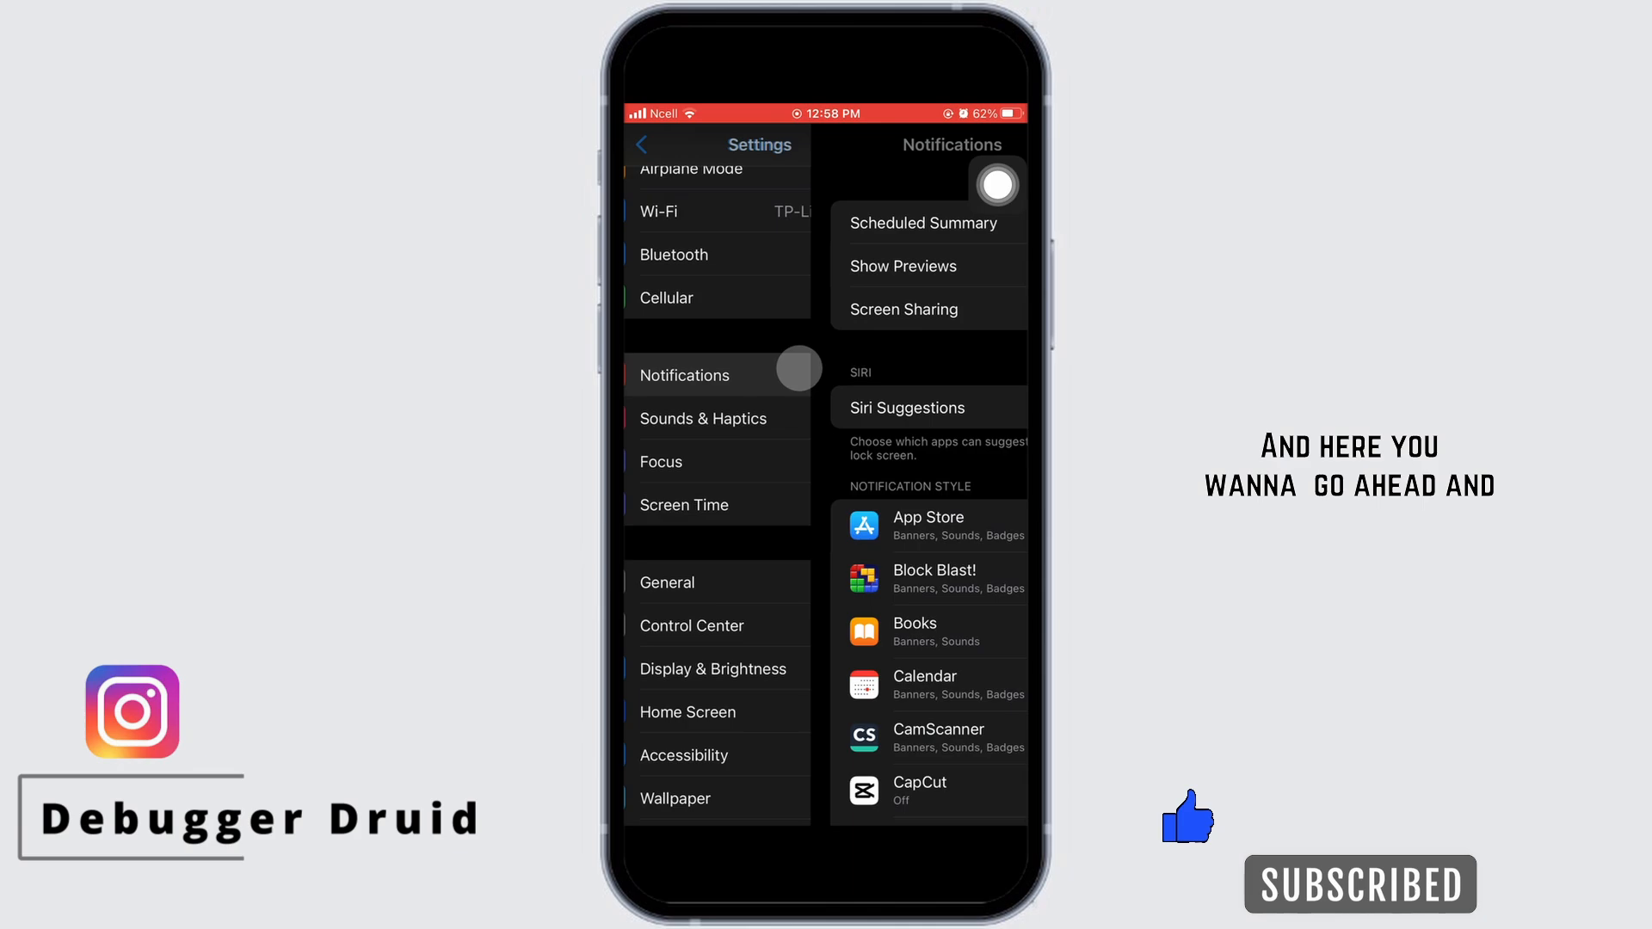
{"action": "scroll", "scroll_direction": "down", "scroll_amount": 3}
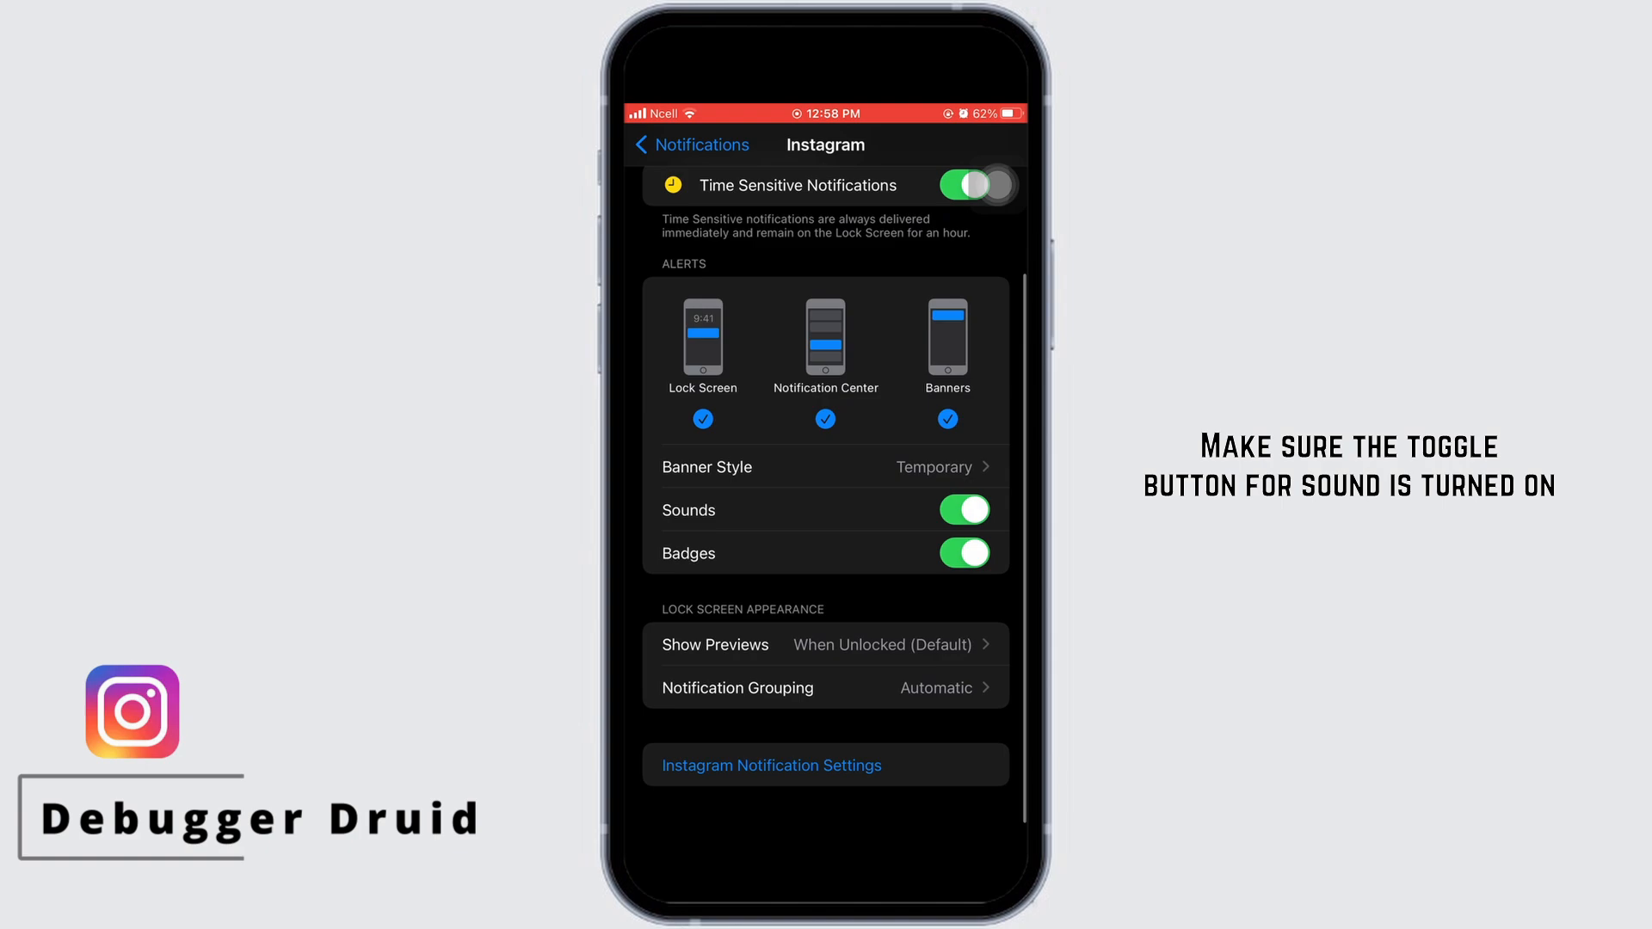
{"action": "scroll", "scroll_direction": "down", "scroll_amount": 3}
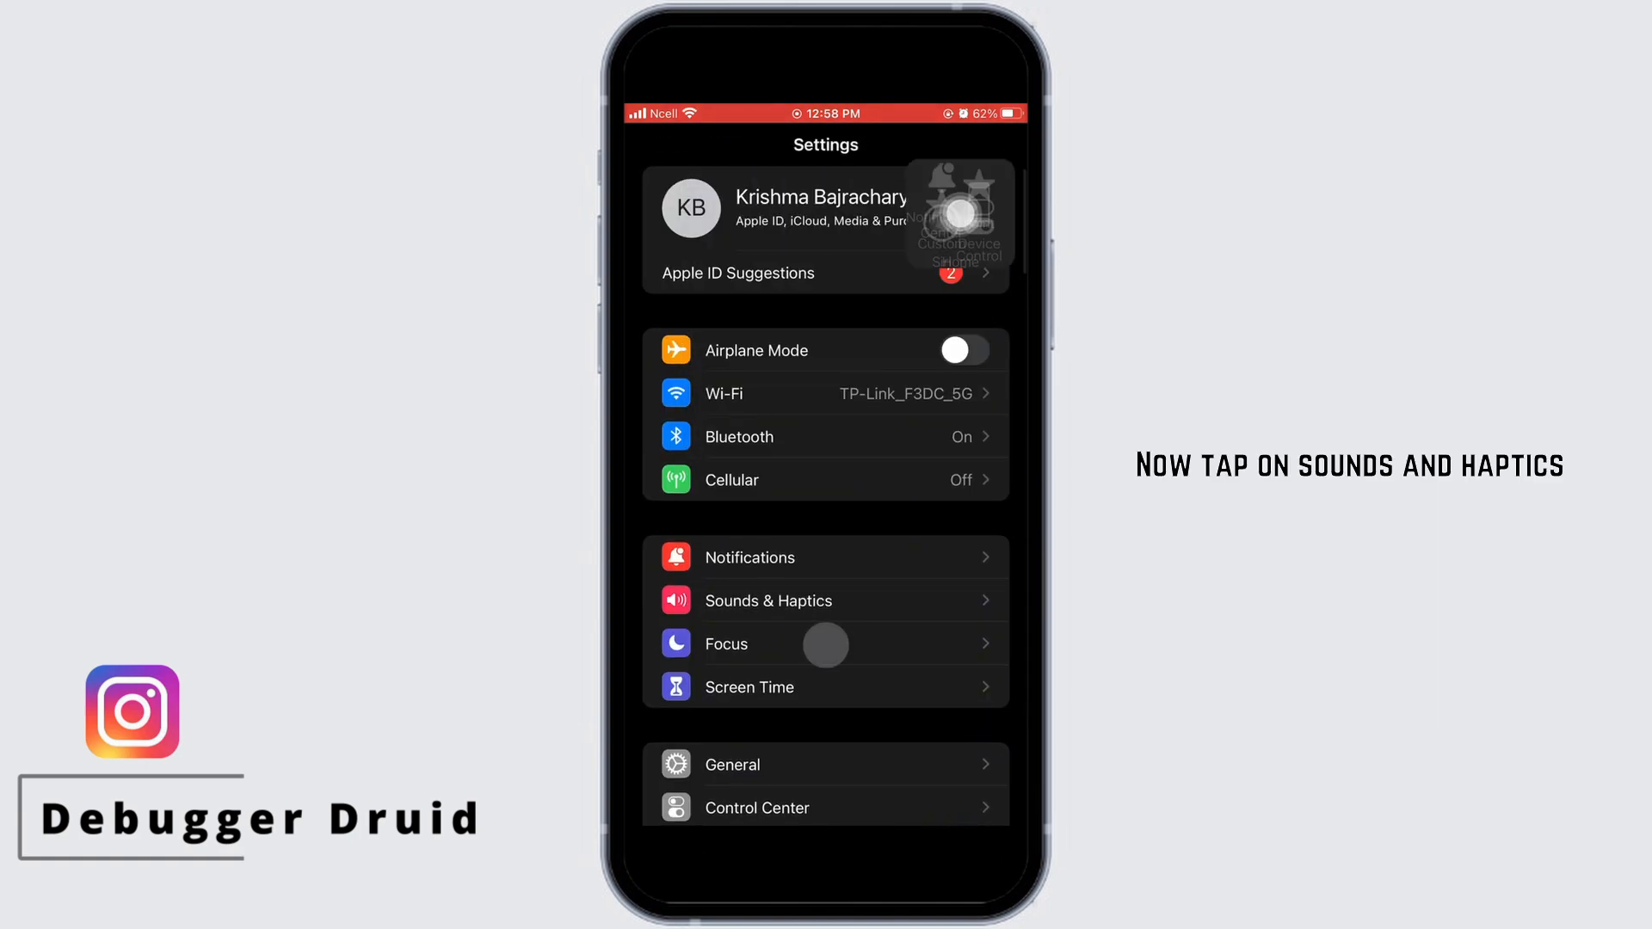
Step: Reach the Text Tone list under Sounds & Haptics, where Bell is checked
{"action": "left_click", "coordinate": [769, 601]}
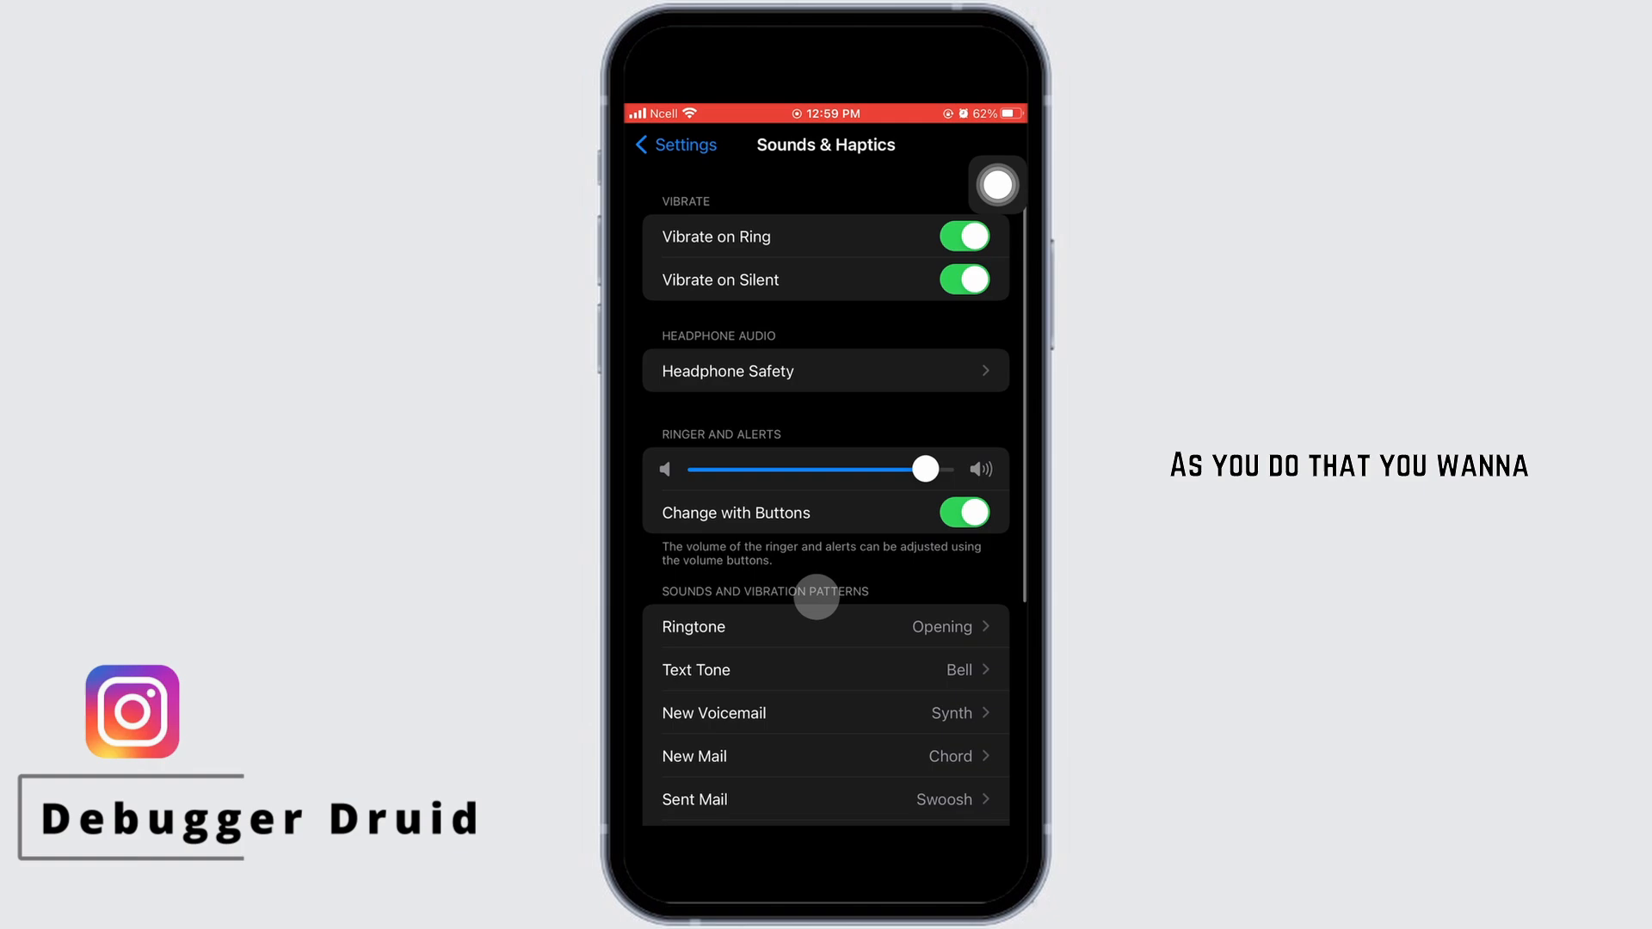
{"action": "left_click", "coordinate": [695, 669]}
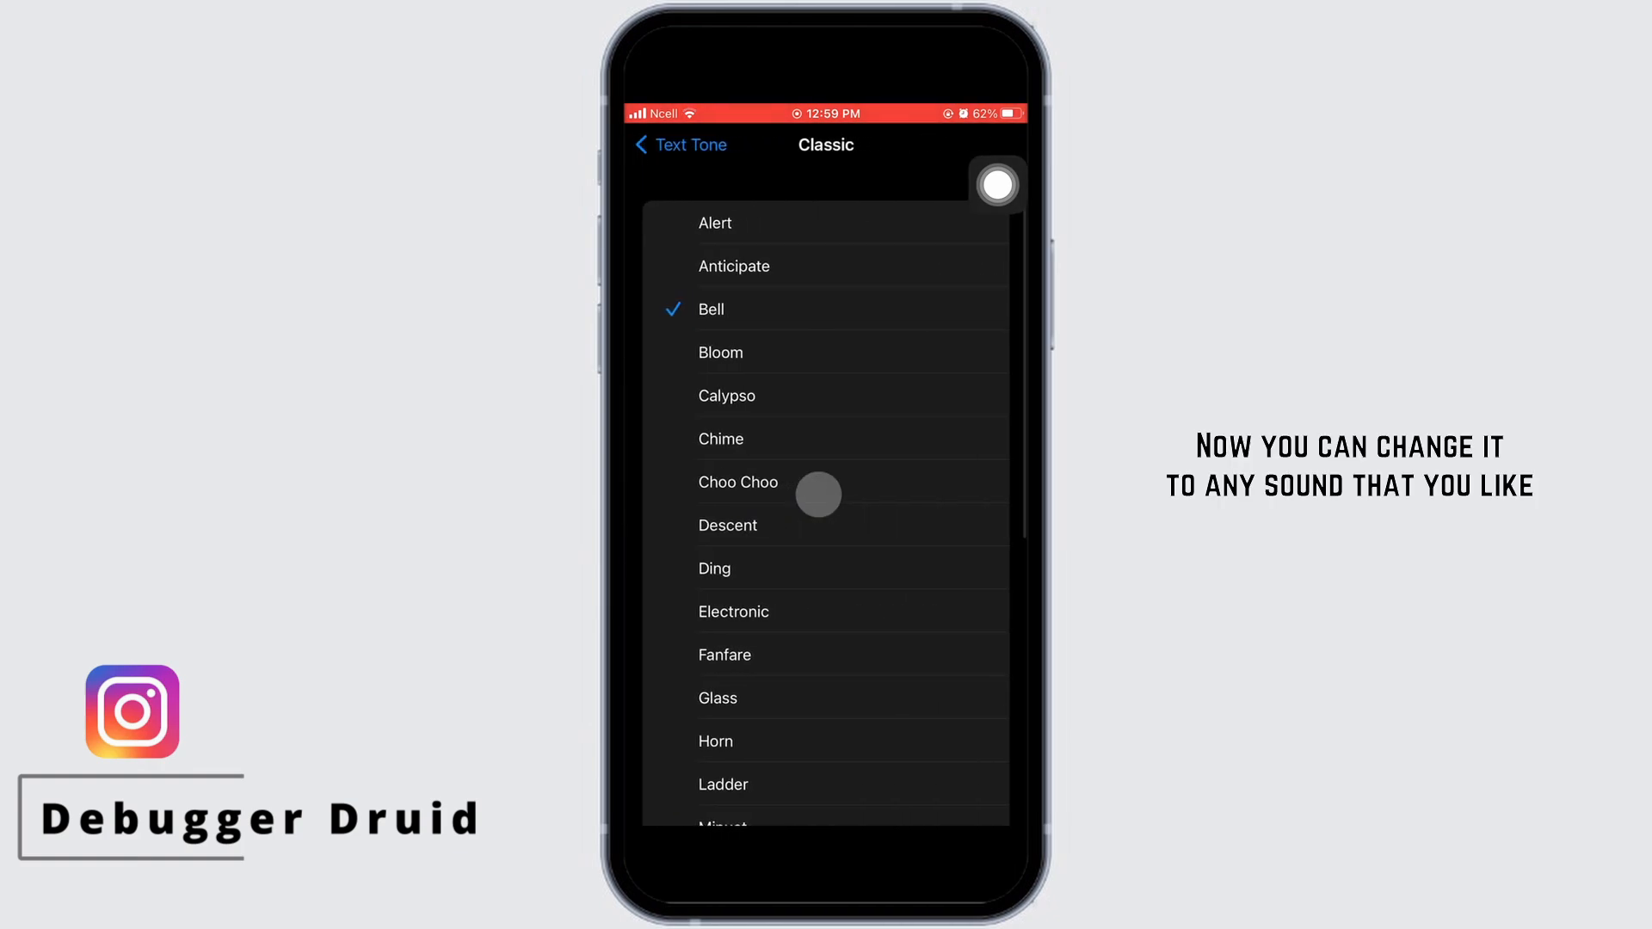
Step: Try Bloom, Calypso, Alert, Fanfare and Glass, then choose Fanfare as the text tone
{"action": "left_click", "coordinate": [719, 351]}
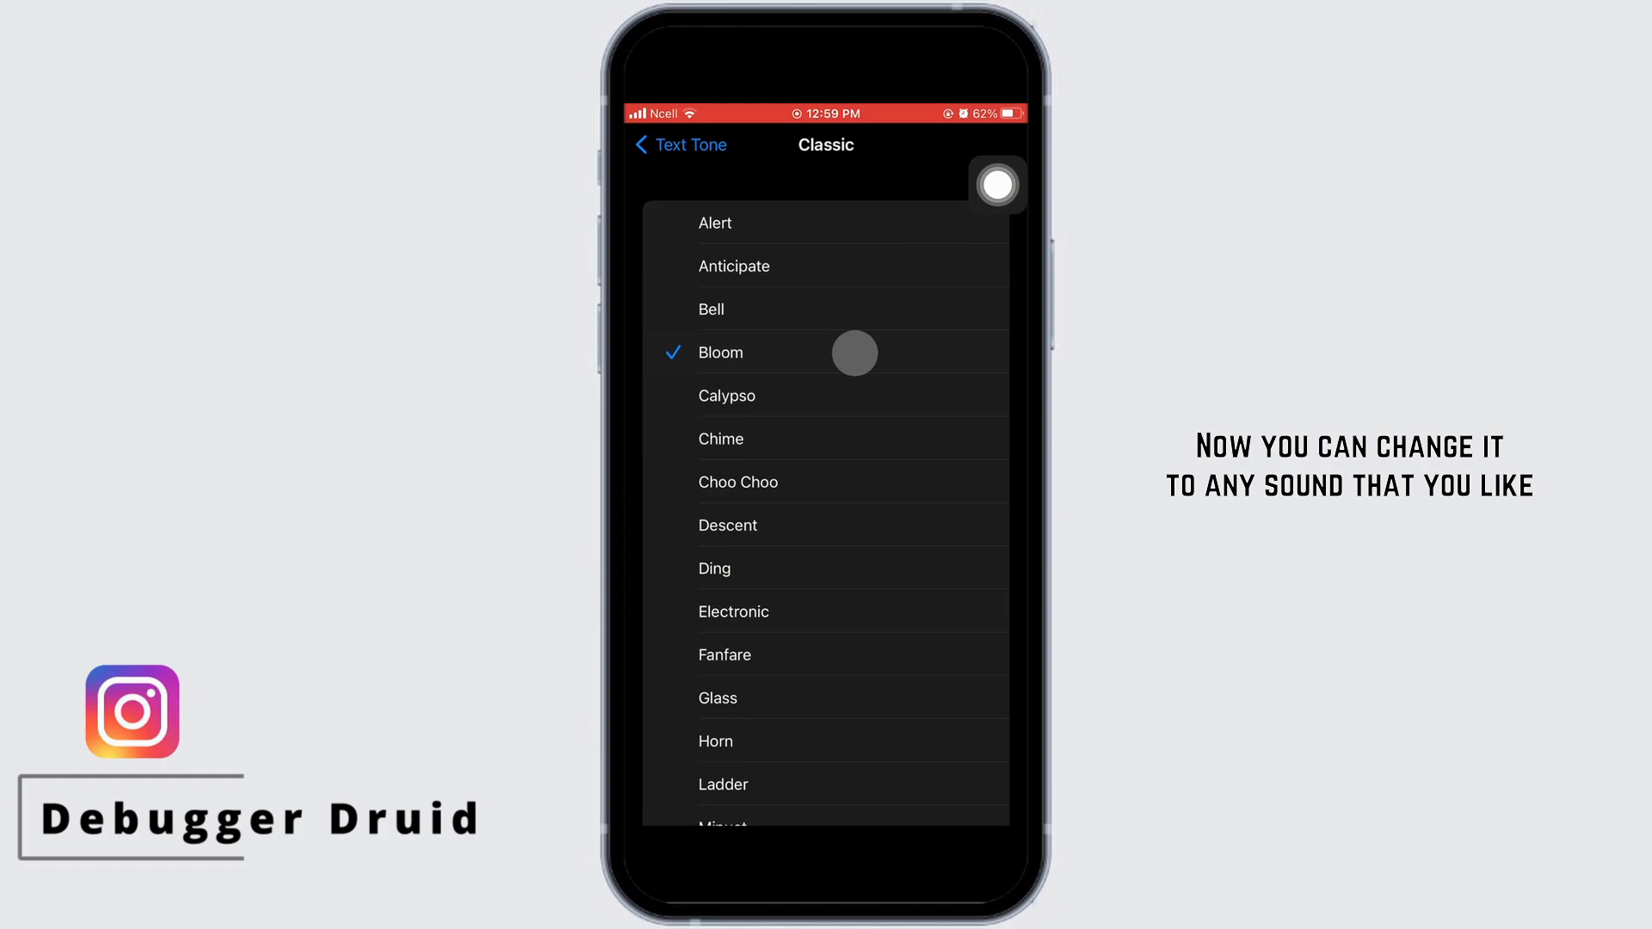
{"action": "left_click", "coordinate": [725, 396]}
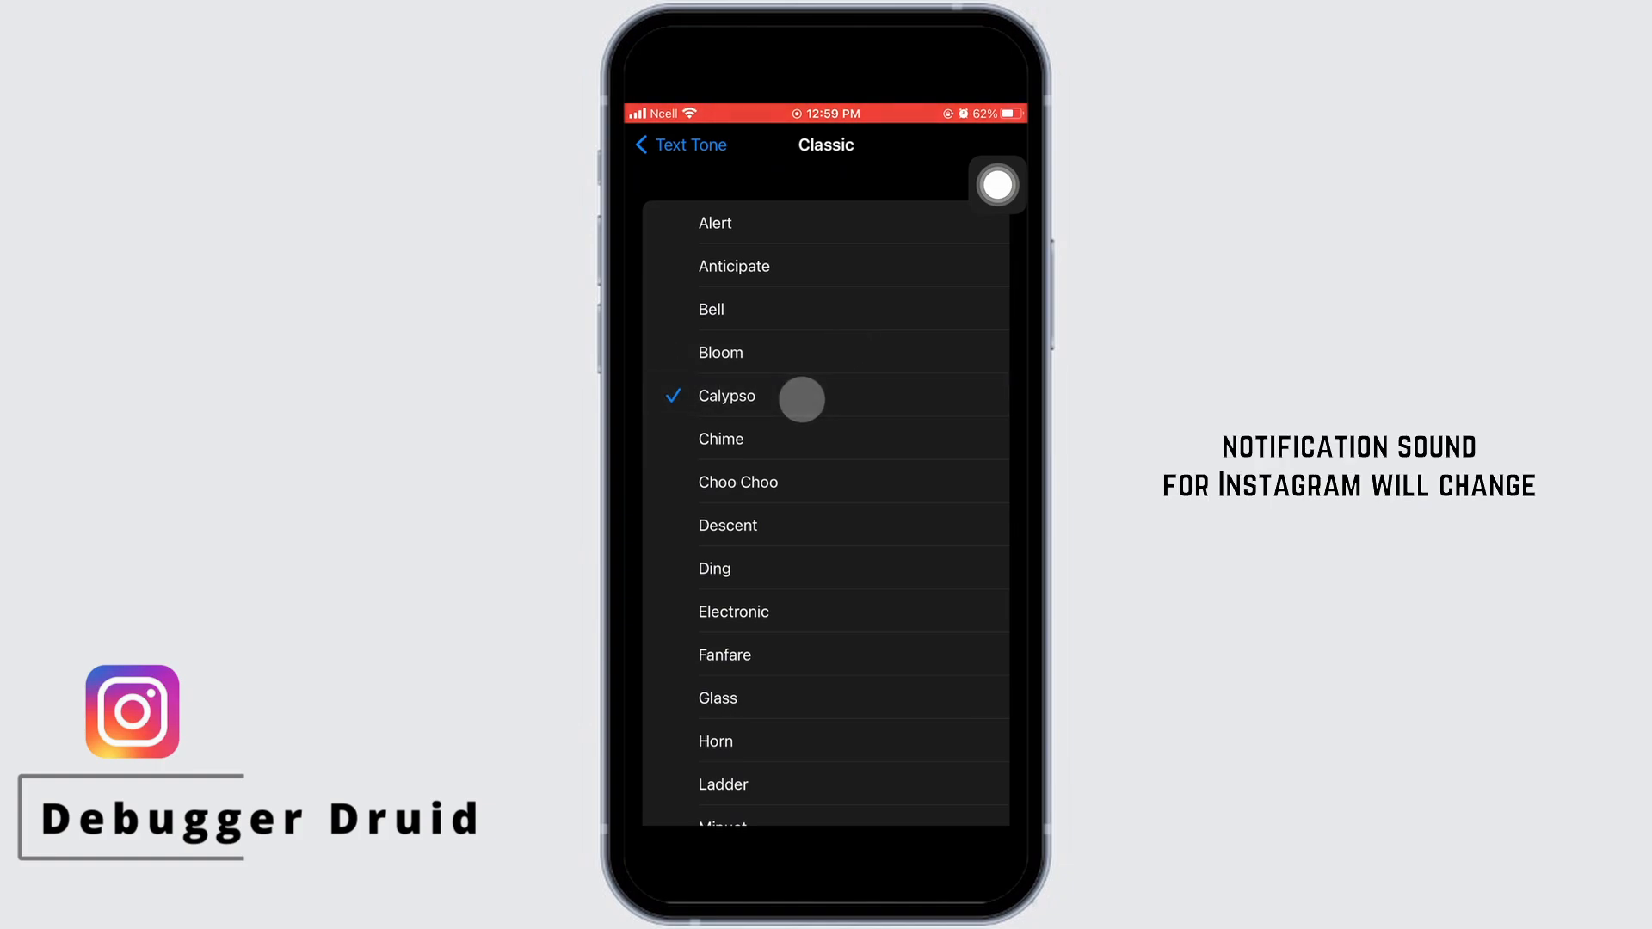
{"action": "left_click", "coordinate": [714, 222]}
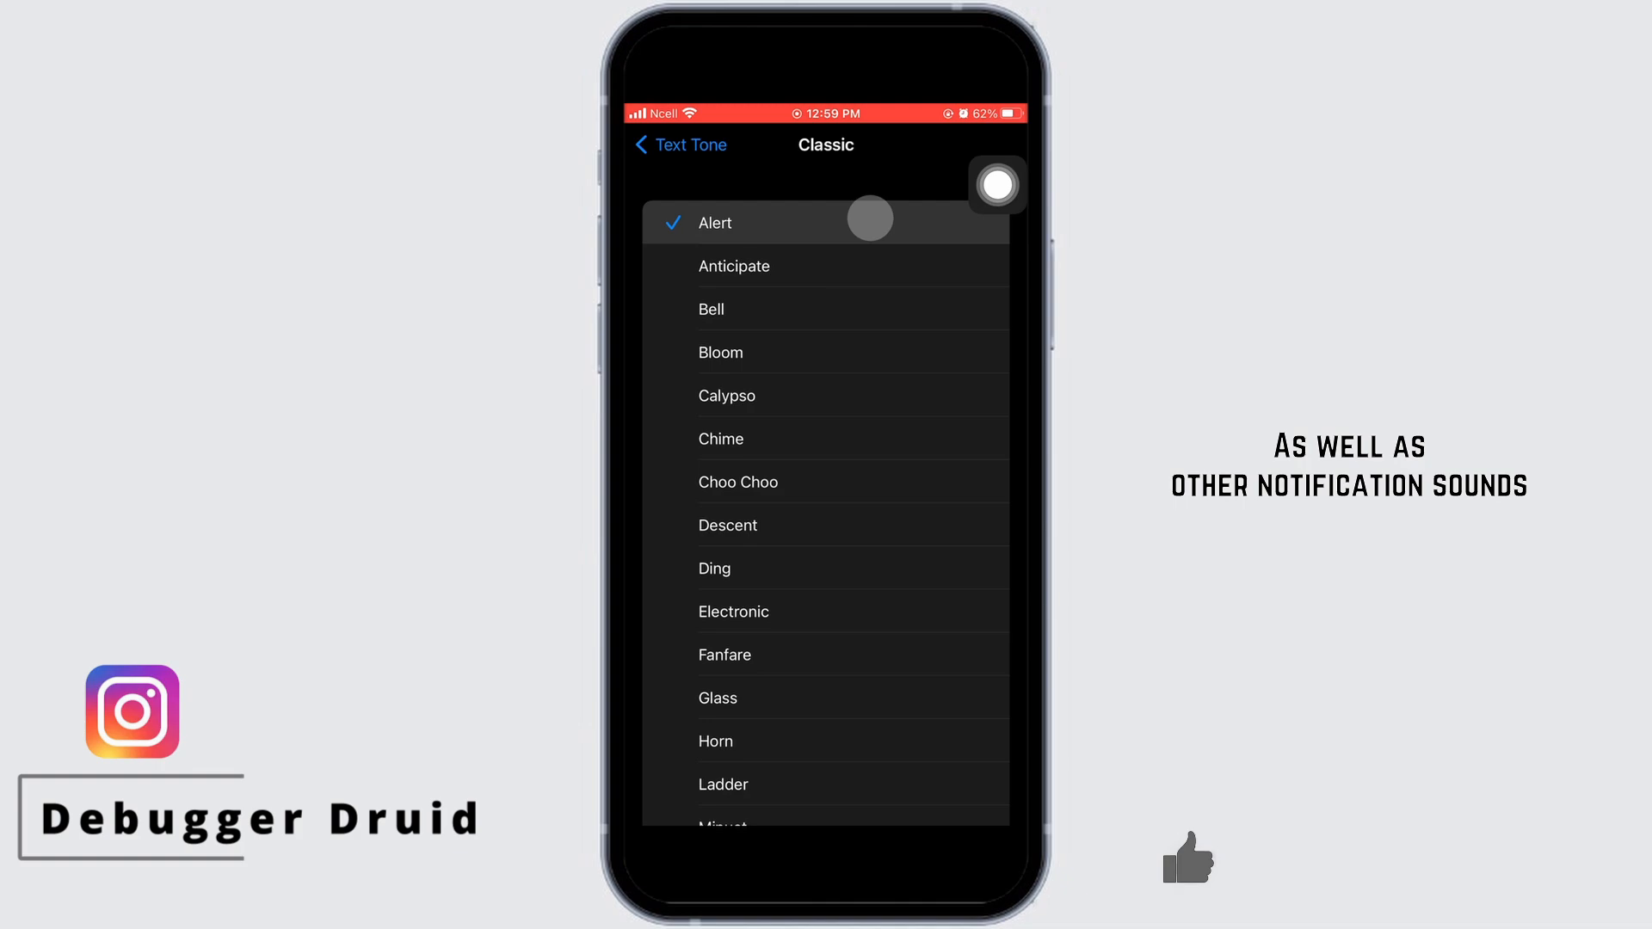
{"action": "left_click", "coordinate": [724, 654]}
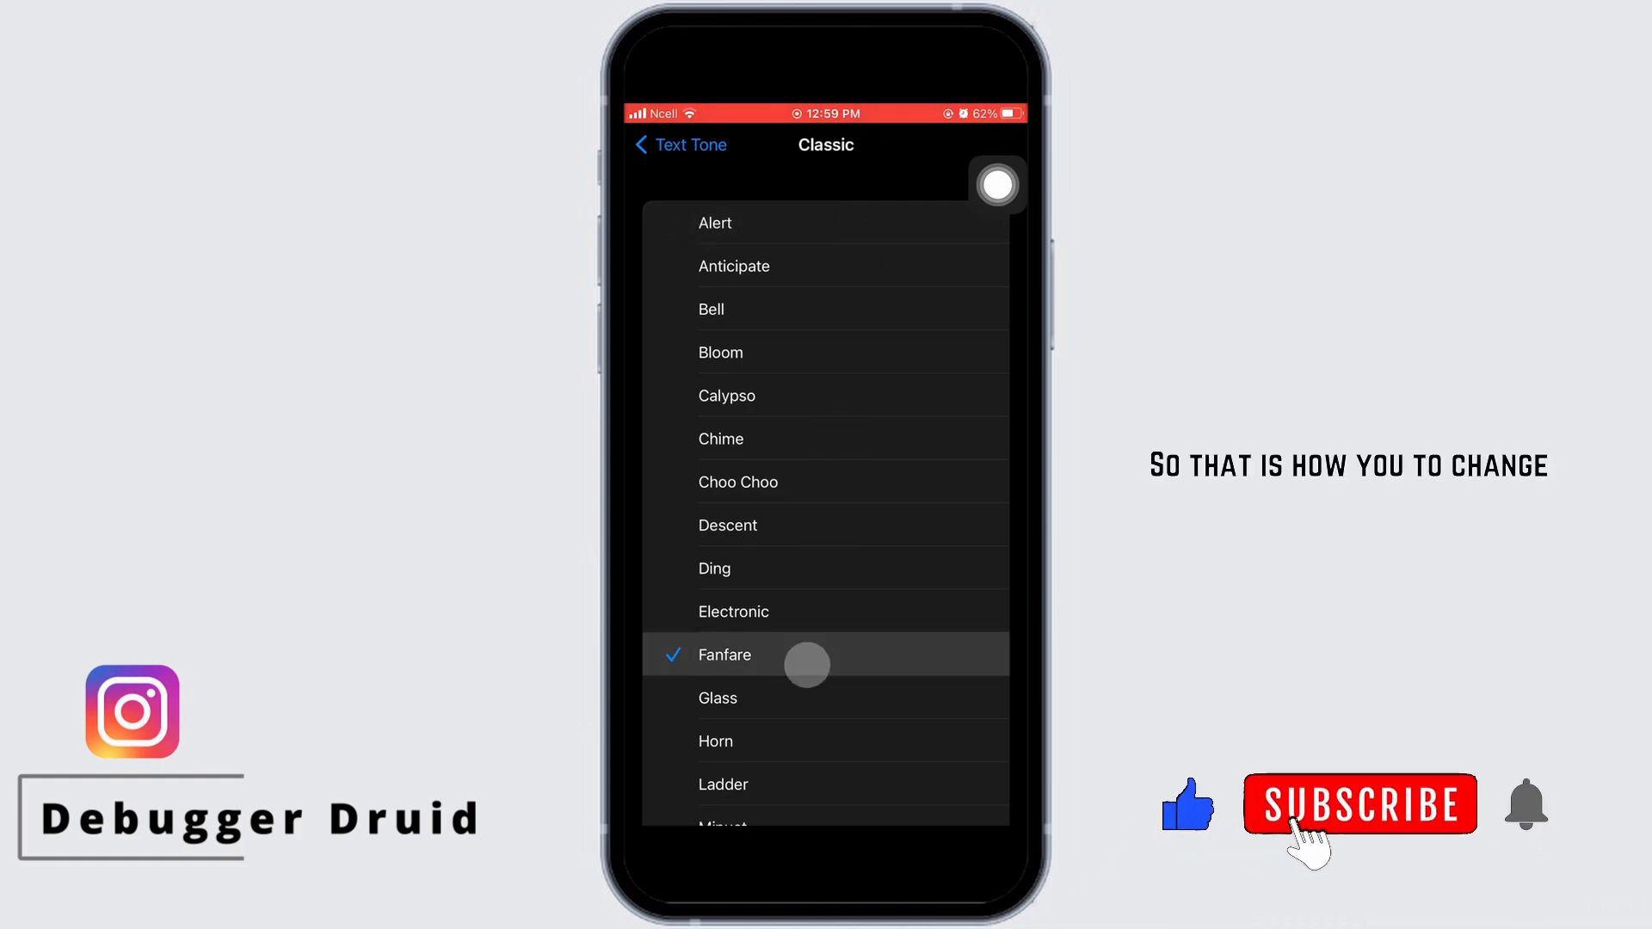
{"action": "left_click", "coordinate": [718, 697]}
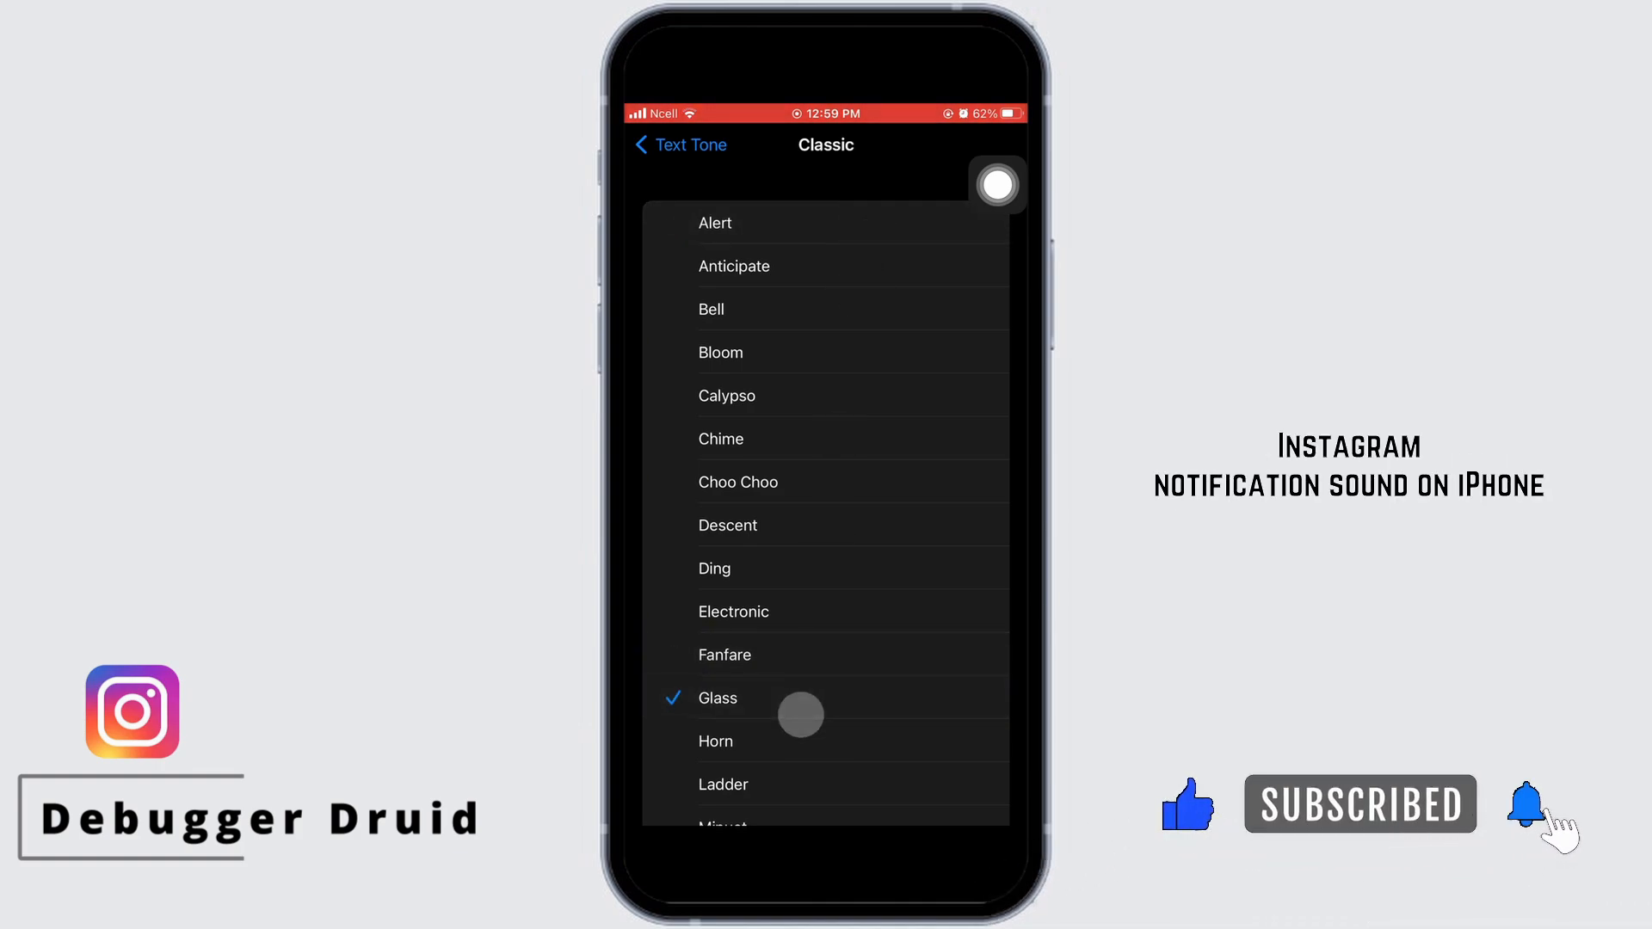
{"action": "left_click", "coordinate": [725, 654]}
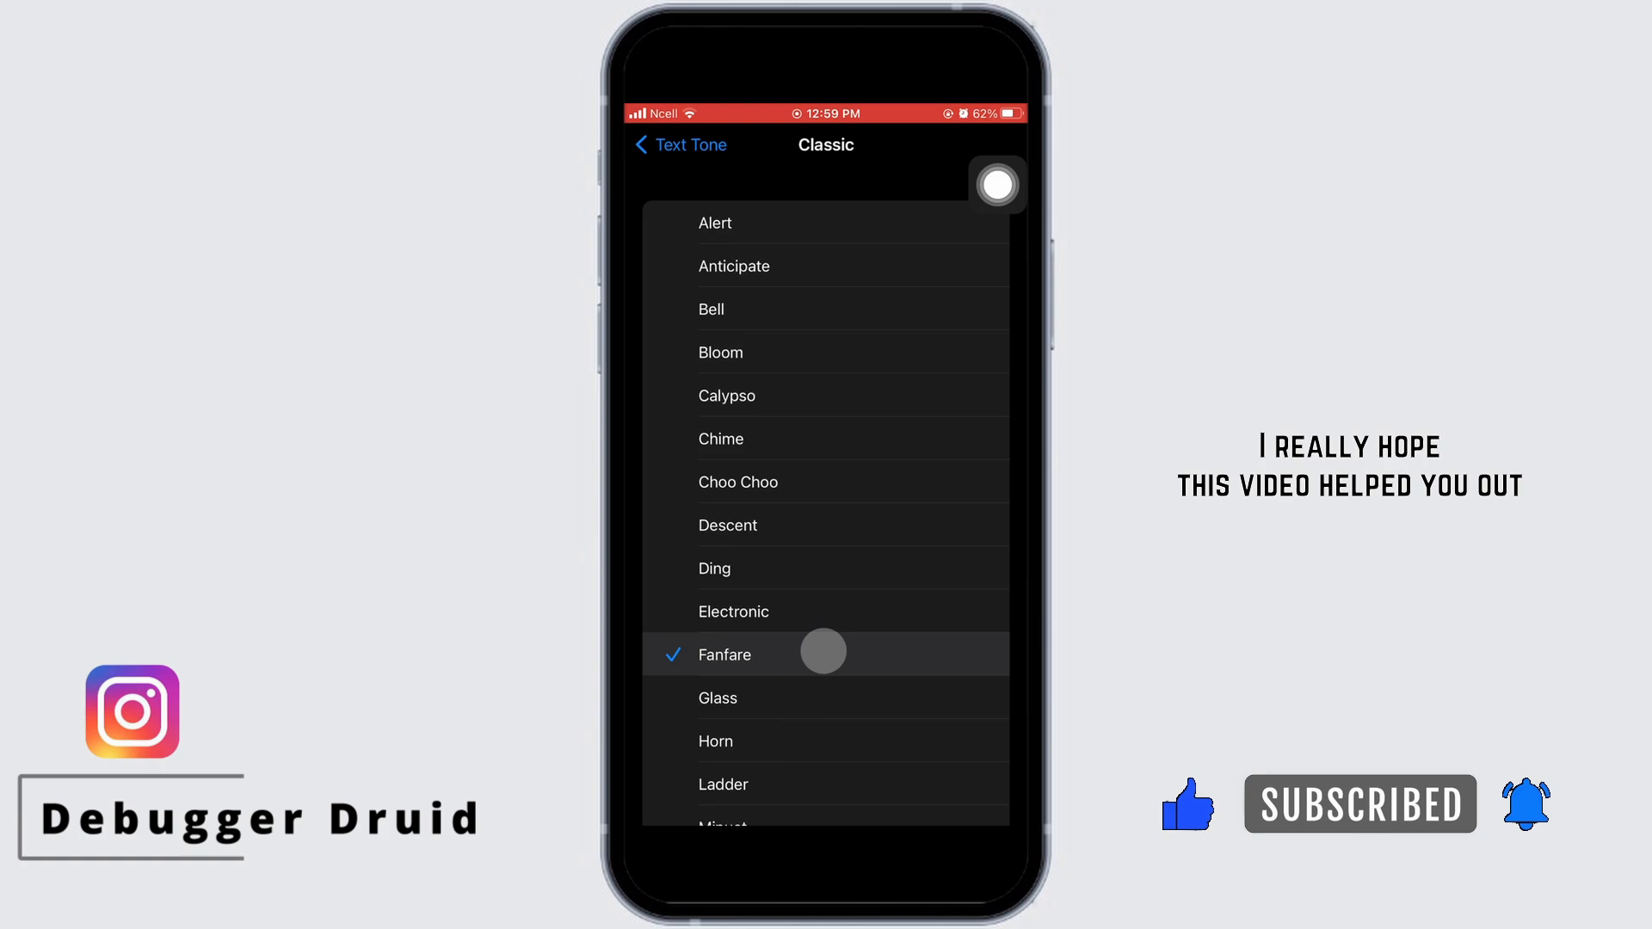